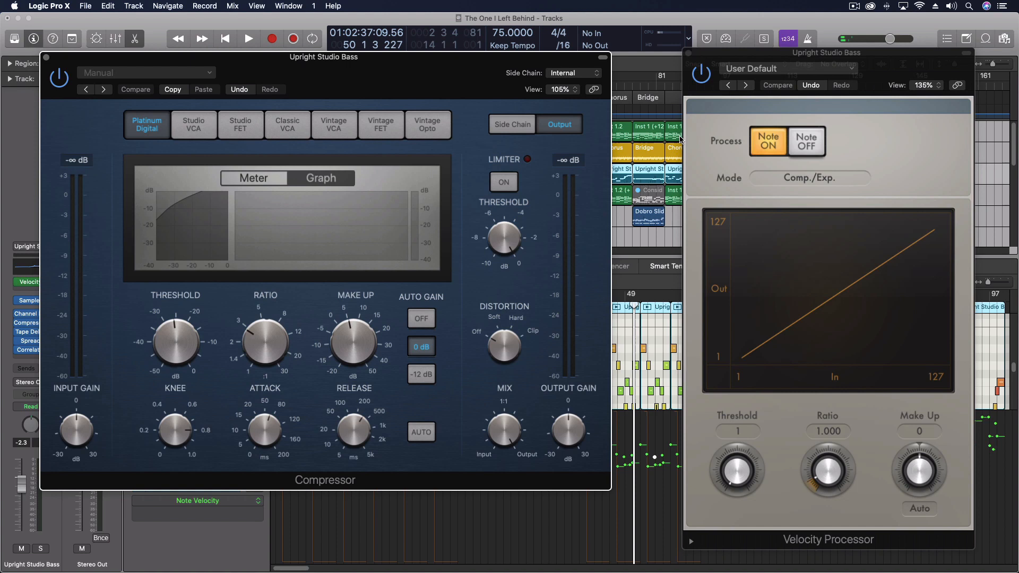
mouse_move(120, 141)
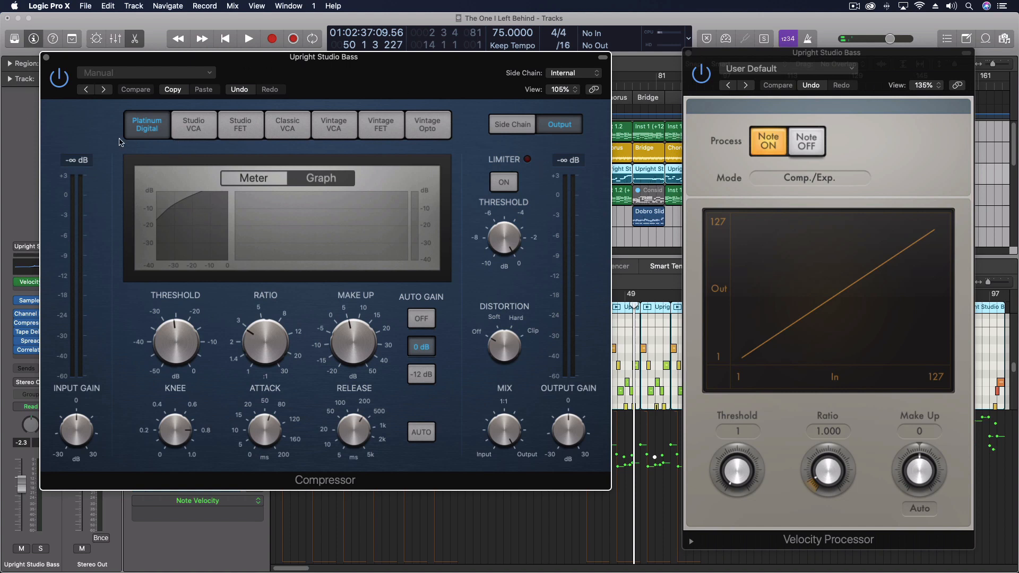
mouse_move(137, 149)
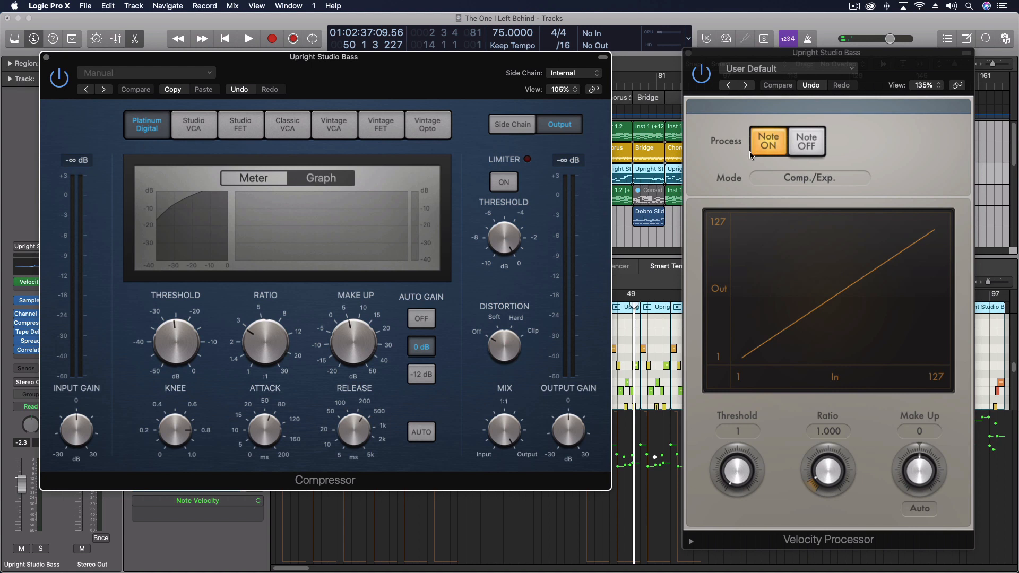
mouse_move(381, 162)
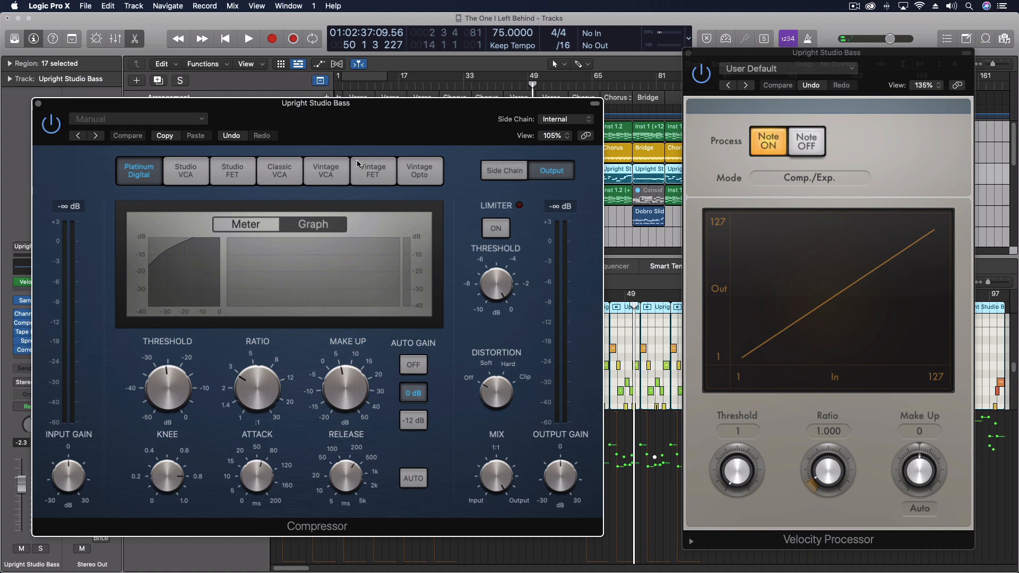
Step: Audition the bass through the audio Compressor, then stop playback
click(248, 39)
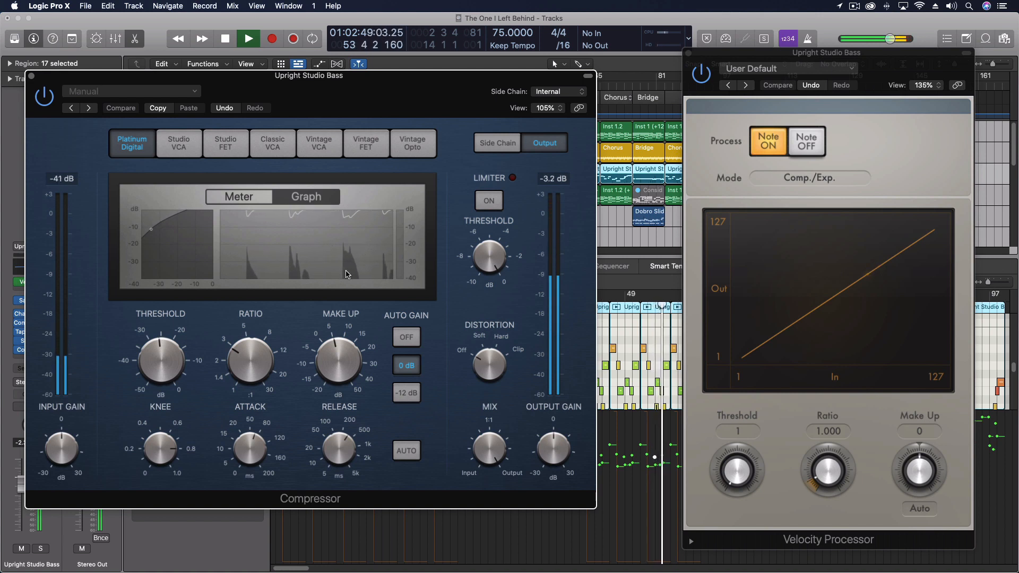
click(225, 39)
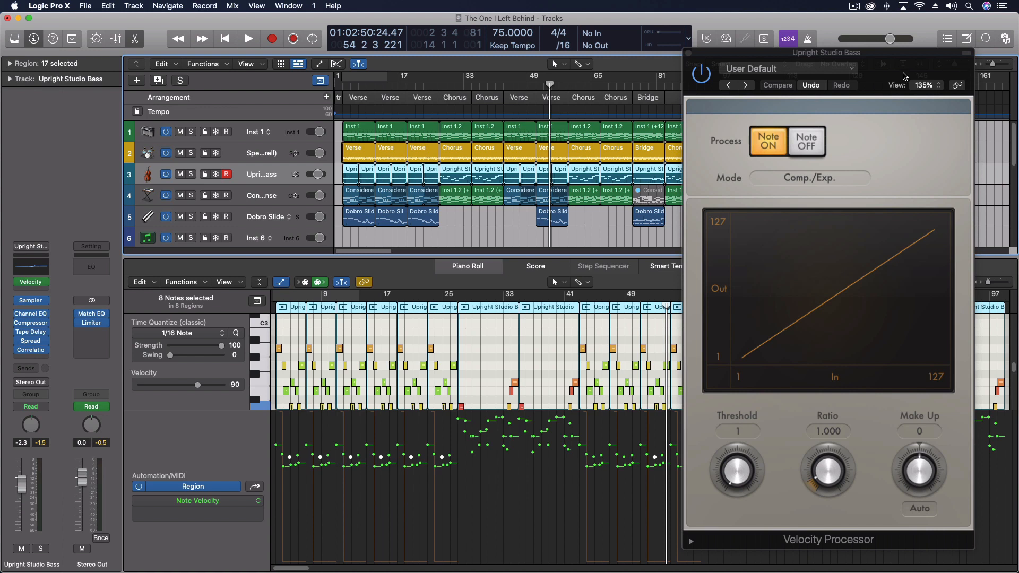
Step: Drag the Velocity Processor into full view and raise its ratio to 1.625 during playback
drag(826, 52, 797, 52)
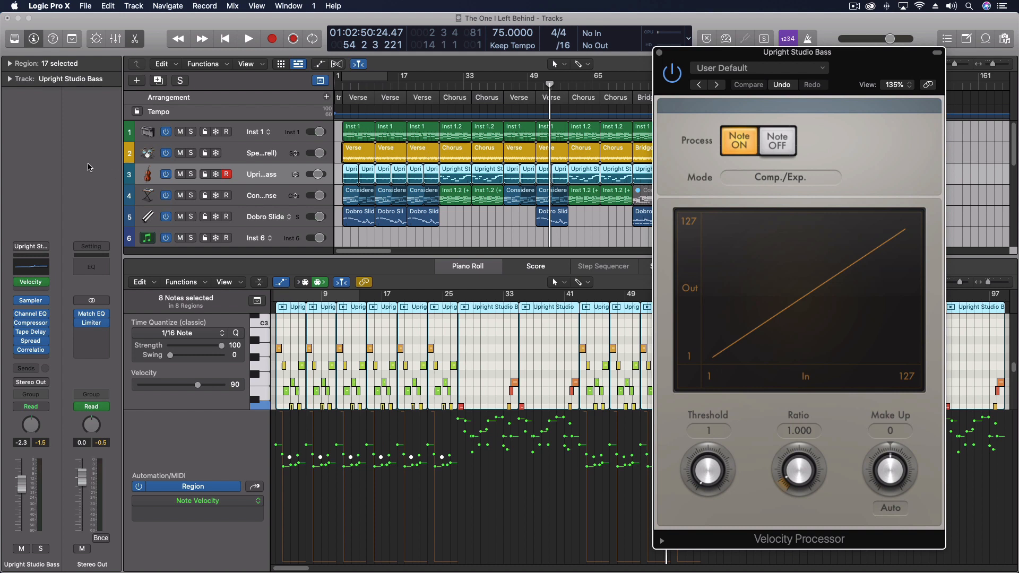
mouse_move(107, 213)
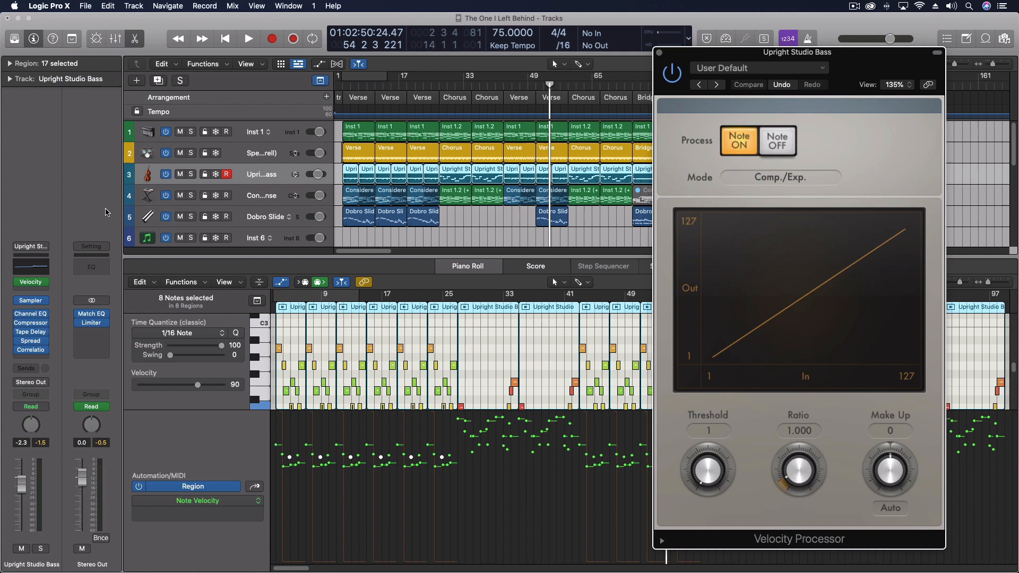
mouse_move(859, 429)
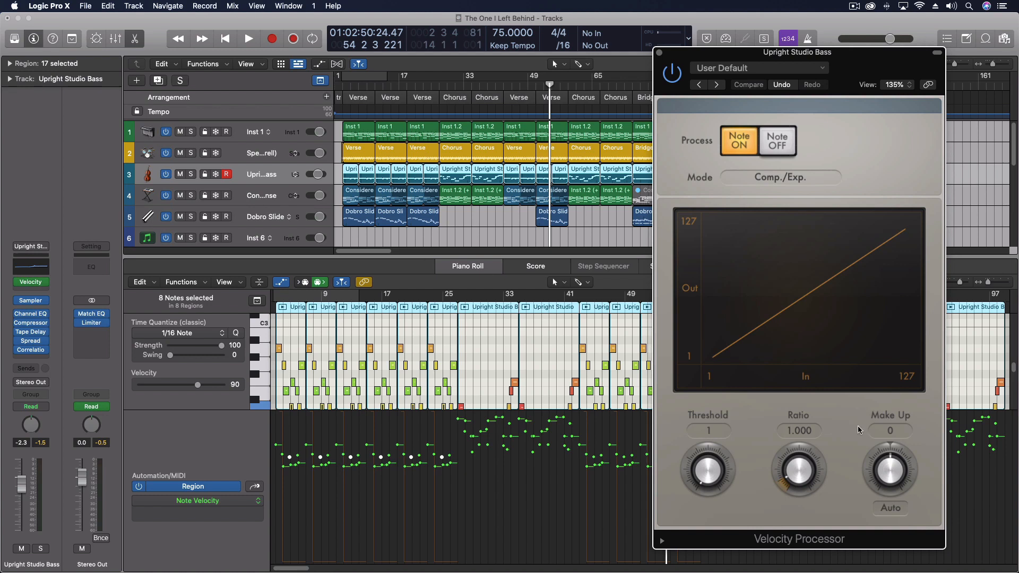
click(249, 38)
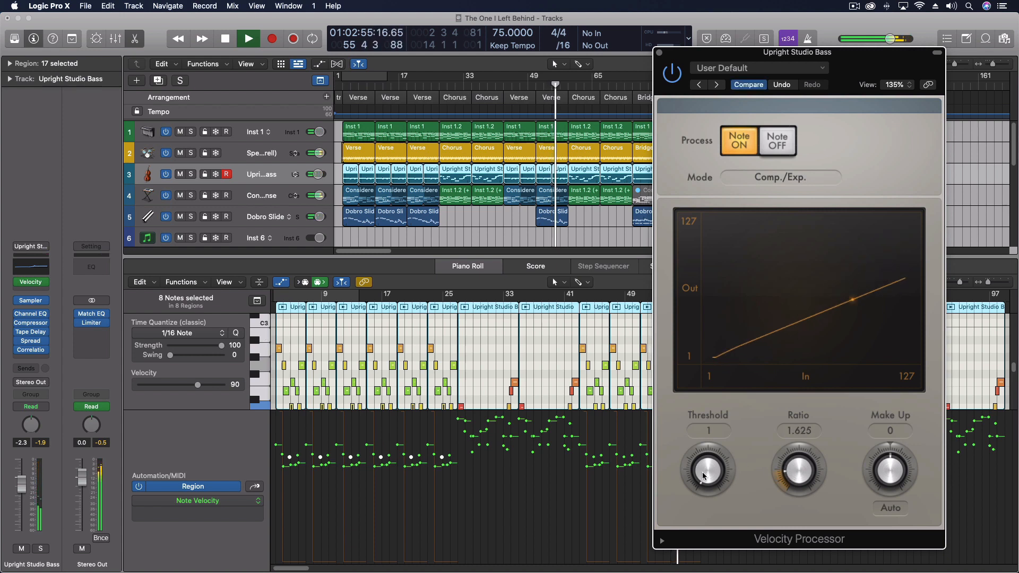
Step: Dial the Velocity Processor threshold to 64 and ratio to 3.375, then stop playback
drag(708, 469, 707, 442)
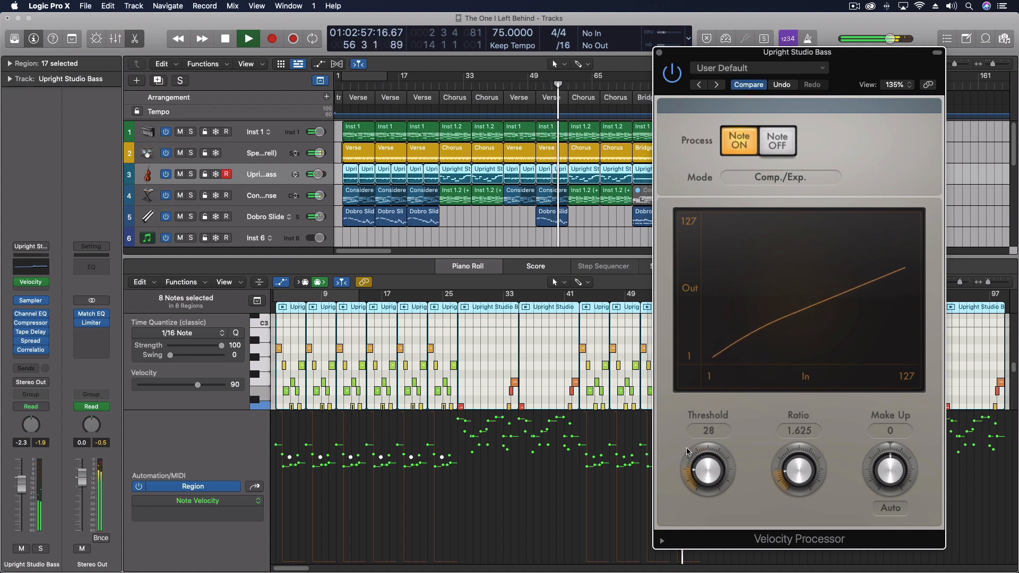
drag(708, 468, 695, 481)
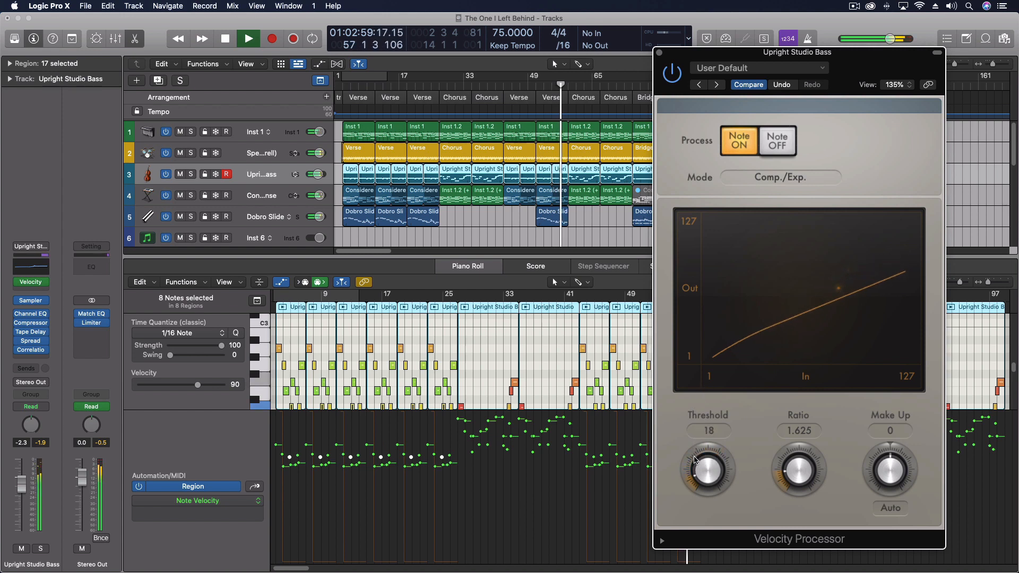
drag(708, 468, 708, 462)
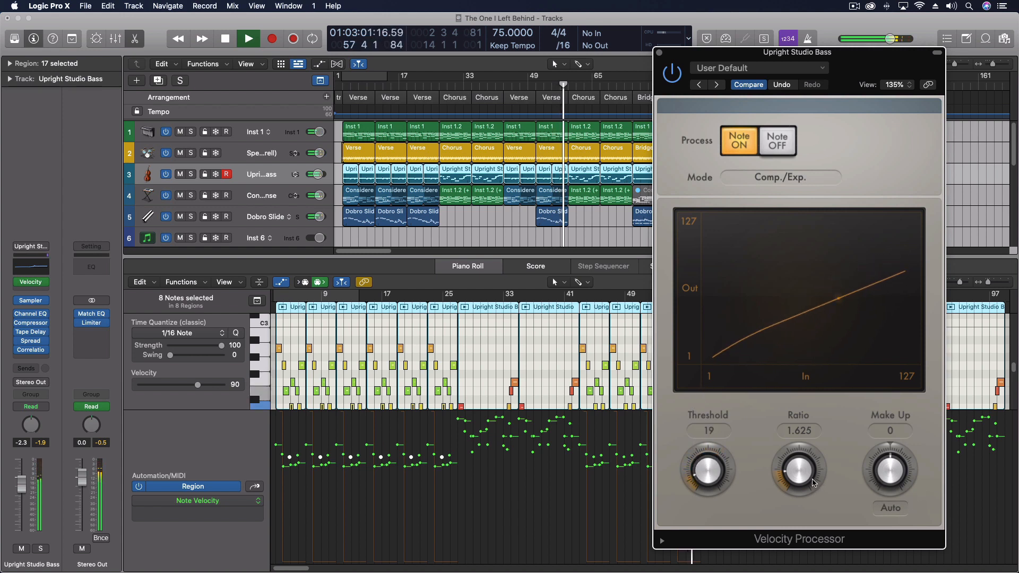
drag(798, 468, 798, 441)
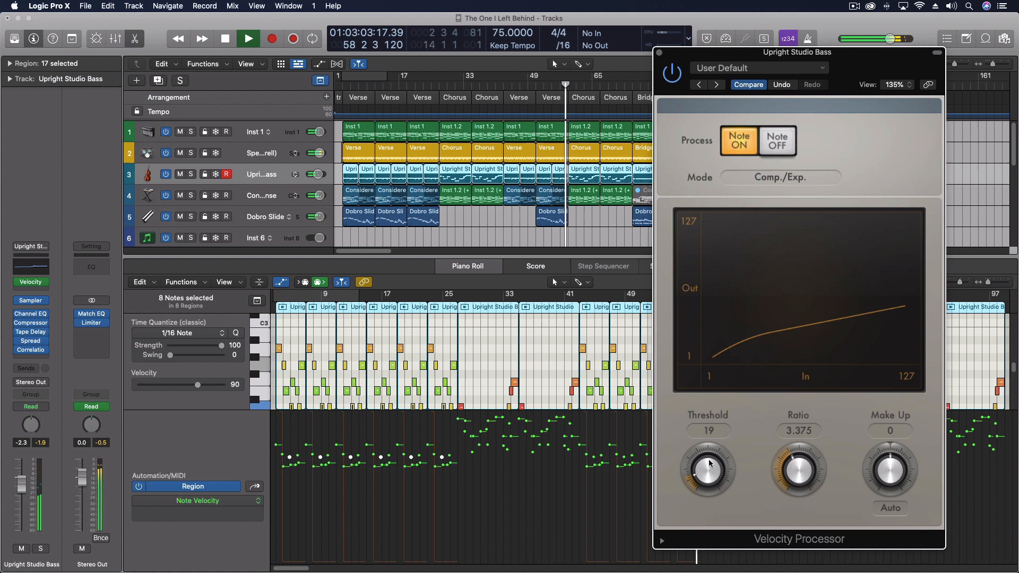
drag(708, 465, 708, 448)
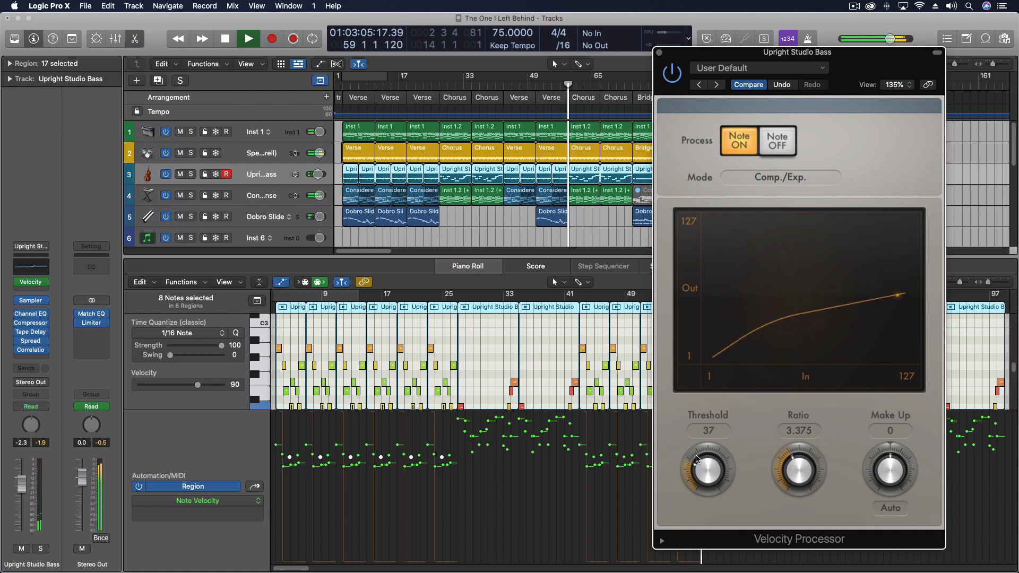
drag(708, 468, 708, 444)
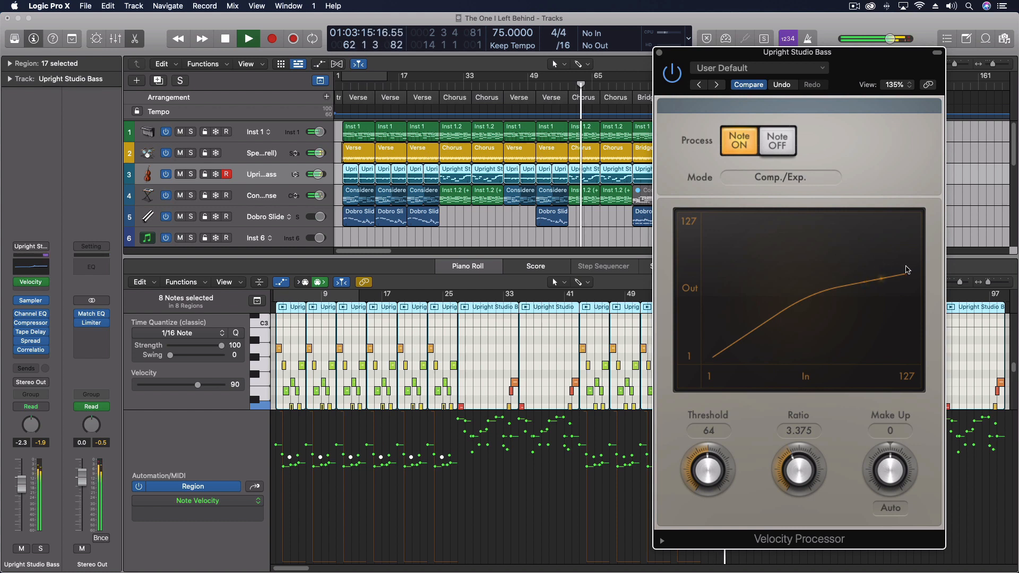
click(224, 38)
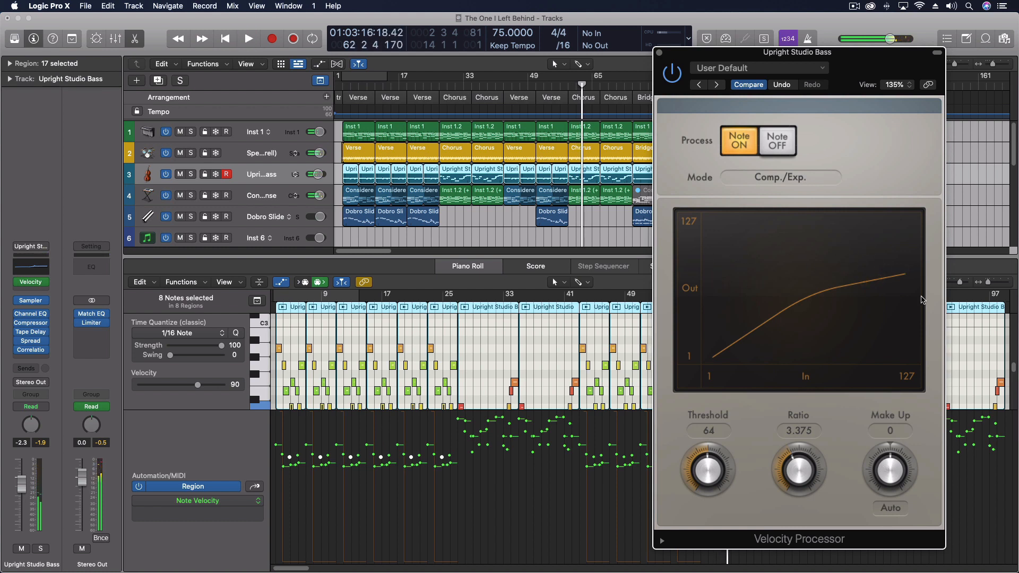
mouse_move(770, 266)
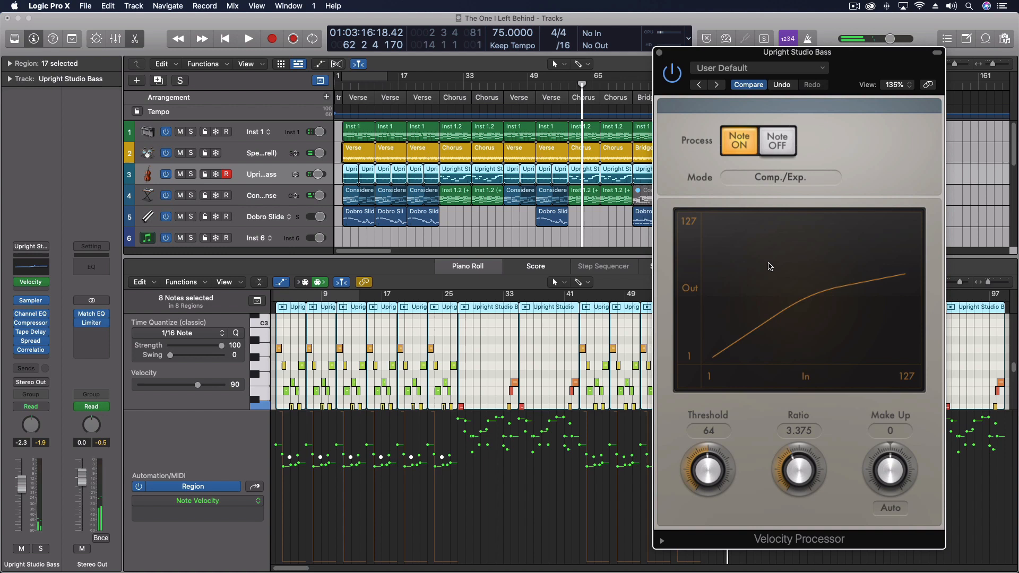
mouse_move(749, 348)
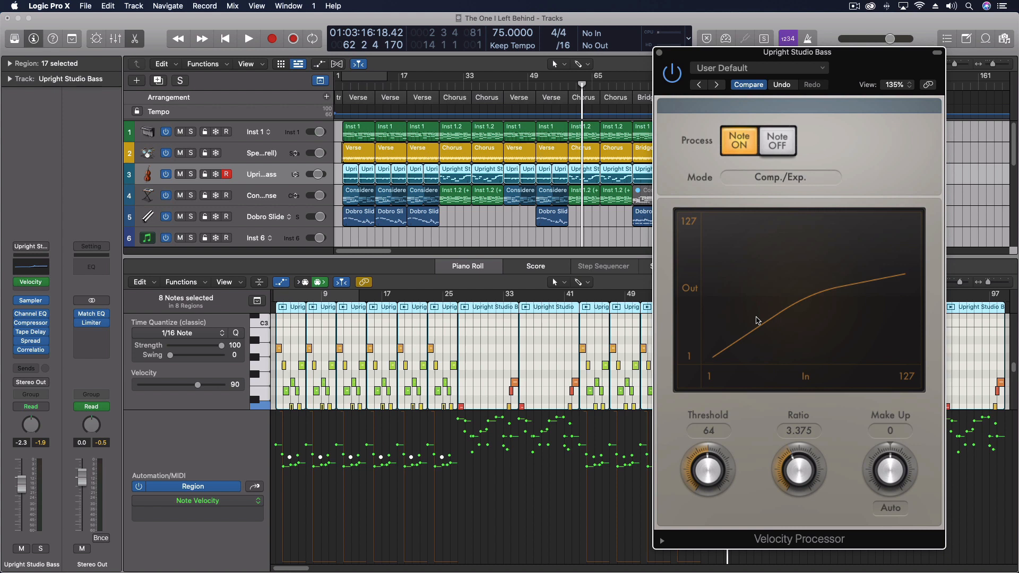
mouse_move(841, 273)
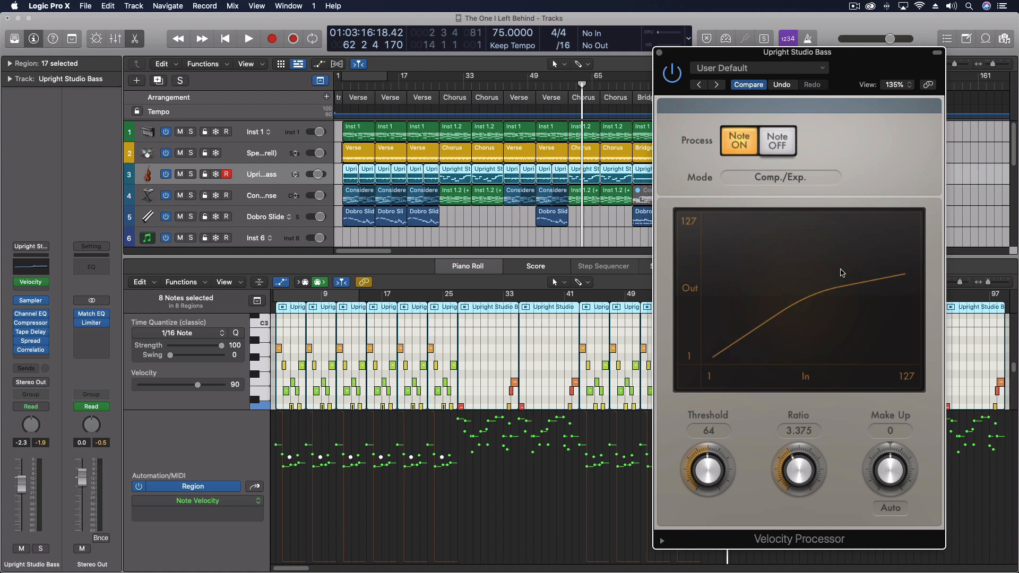
mouse_move(563, 149)
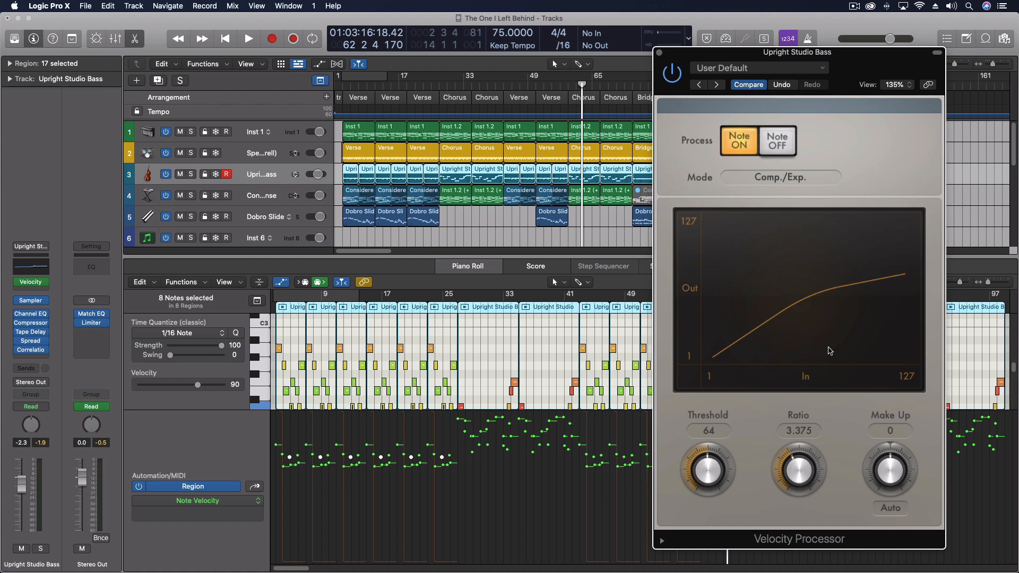
mouse_move(651, 289)
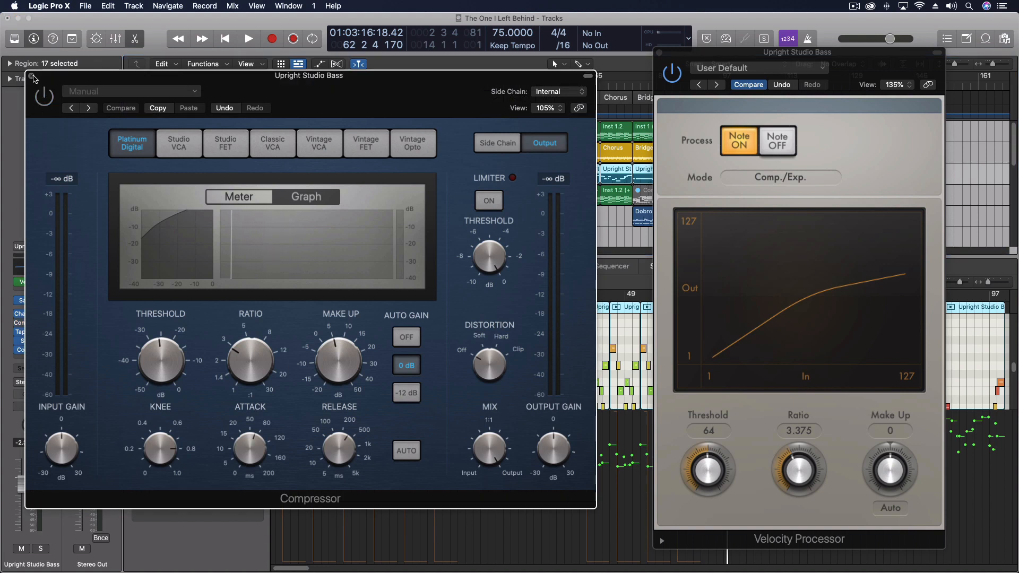
mouse_move(50, 89)
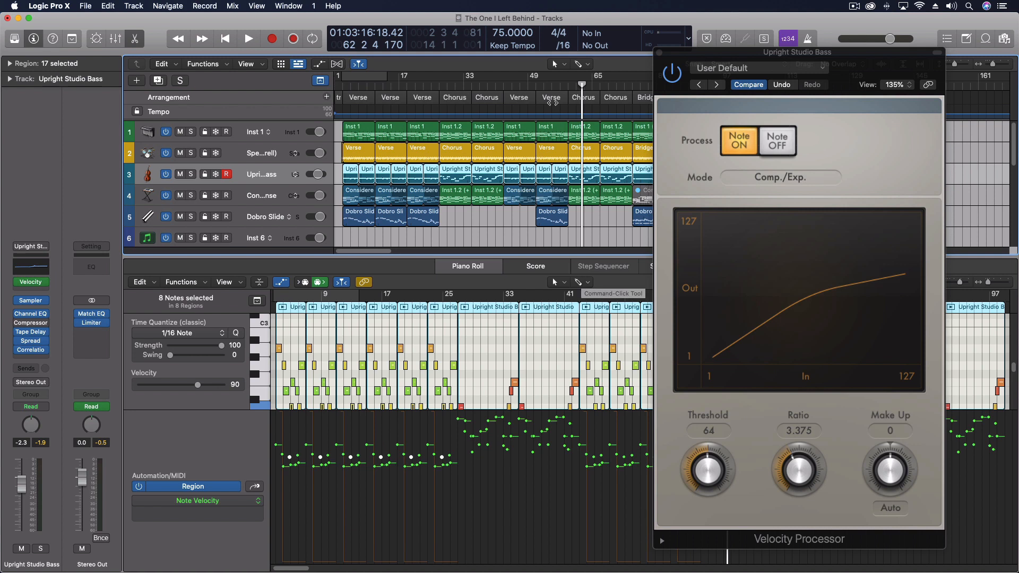
mouse_move(207, 439)
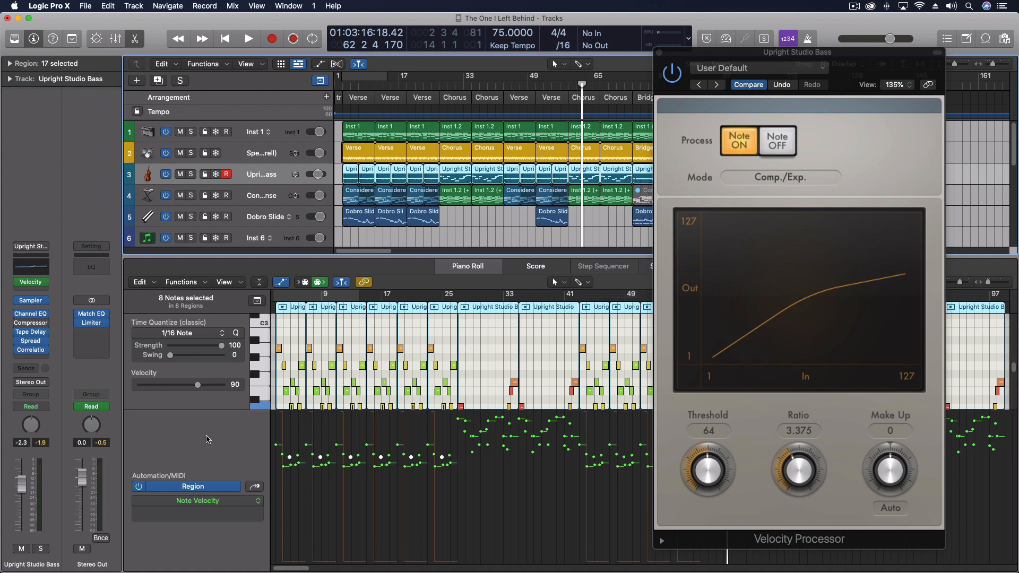